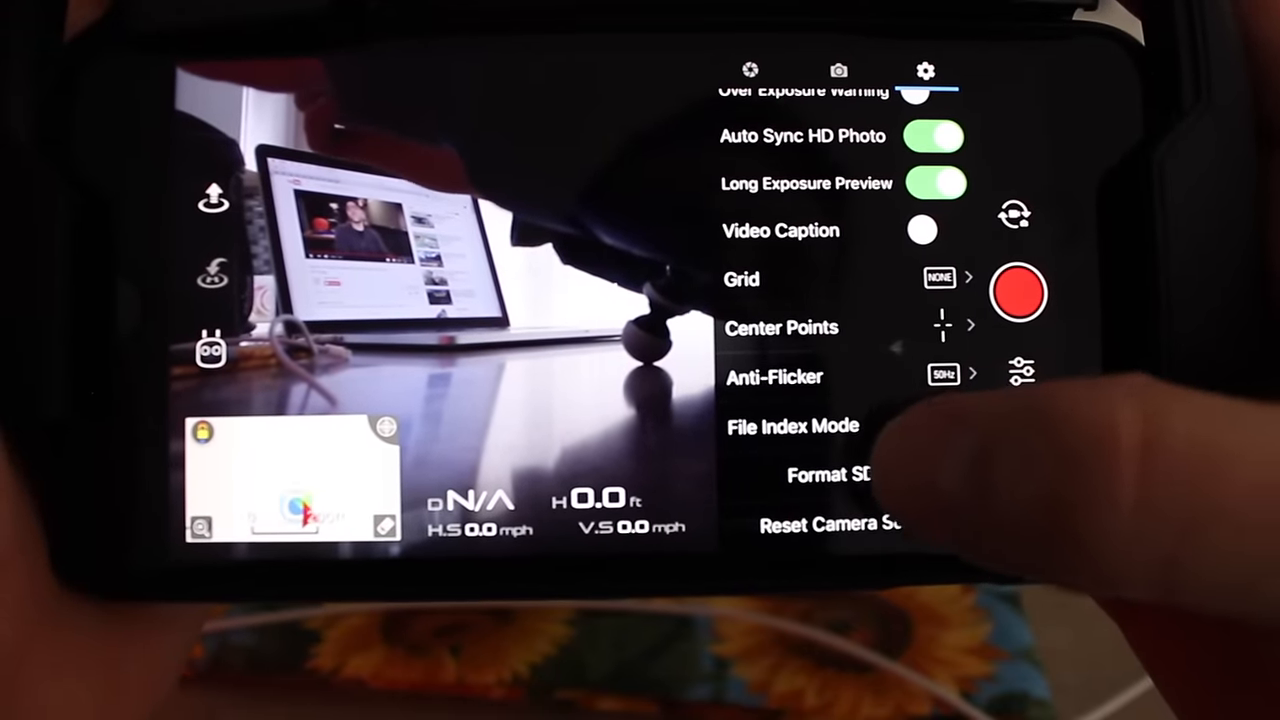
Step: Format the drone's SD card, confirm erasure, and acknowledge the 'SD Card Formatted' message
{"action": "left_click", "coordinate": [828, 474]}
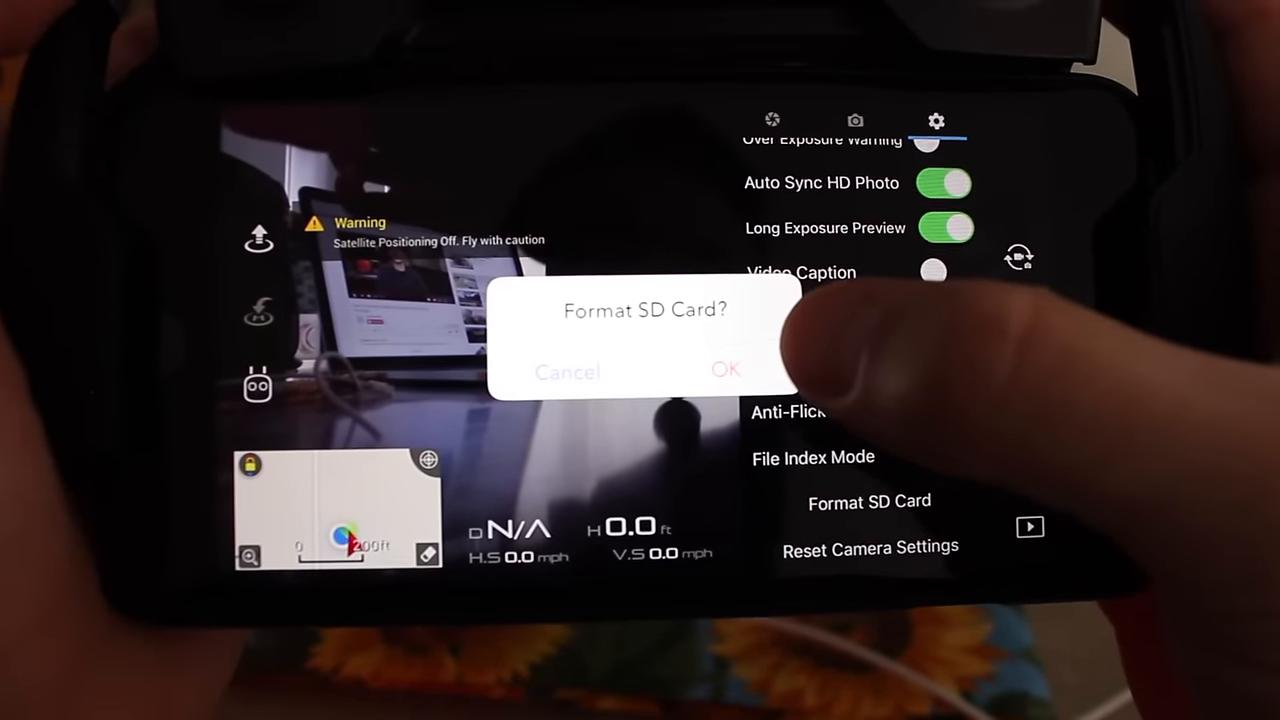
{"action": "left_click", "coordinate": [568, 372]}
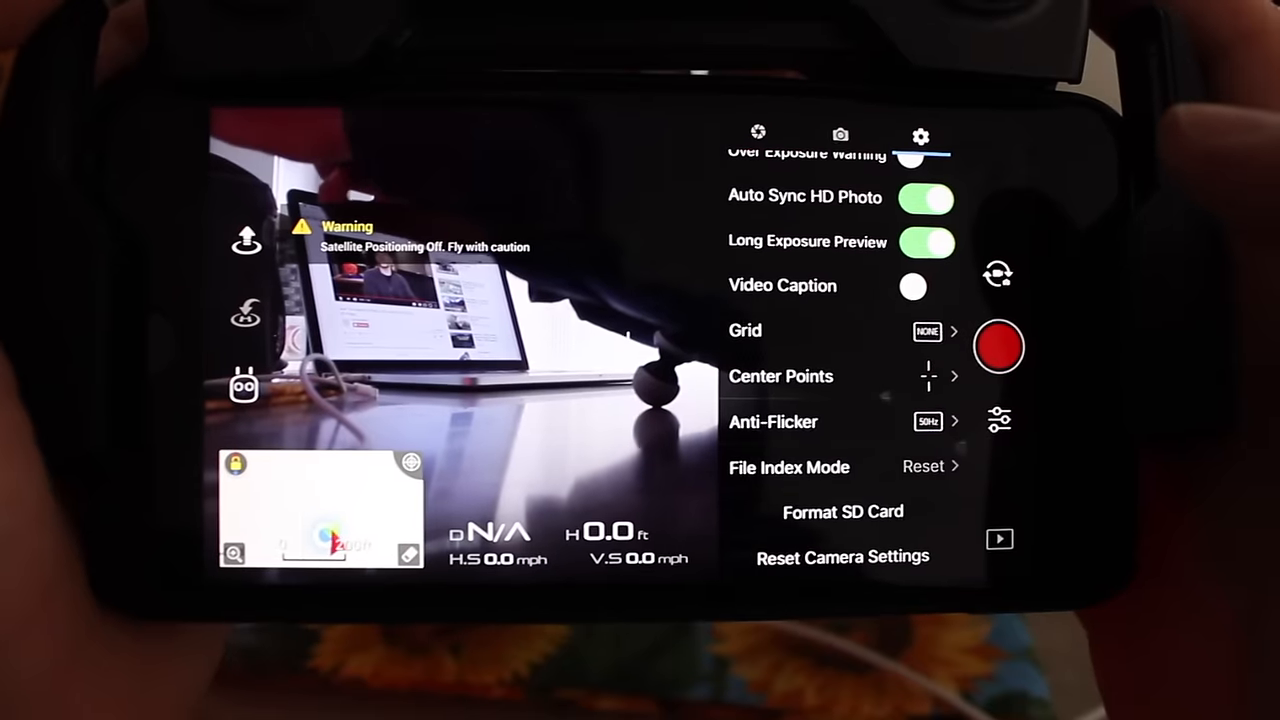
{"action": "left_click", "coordinate": [843, 511]}
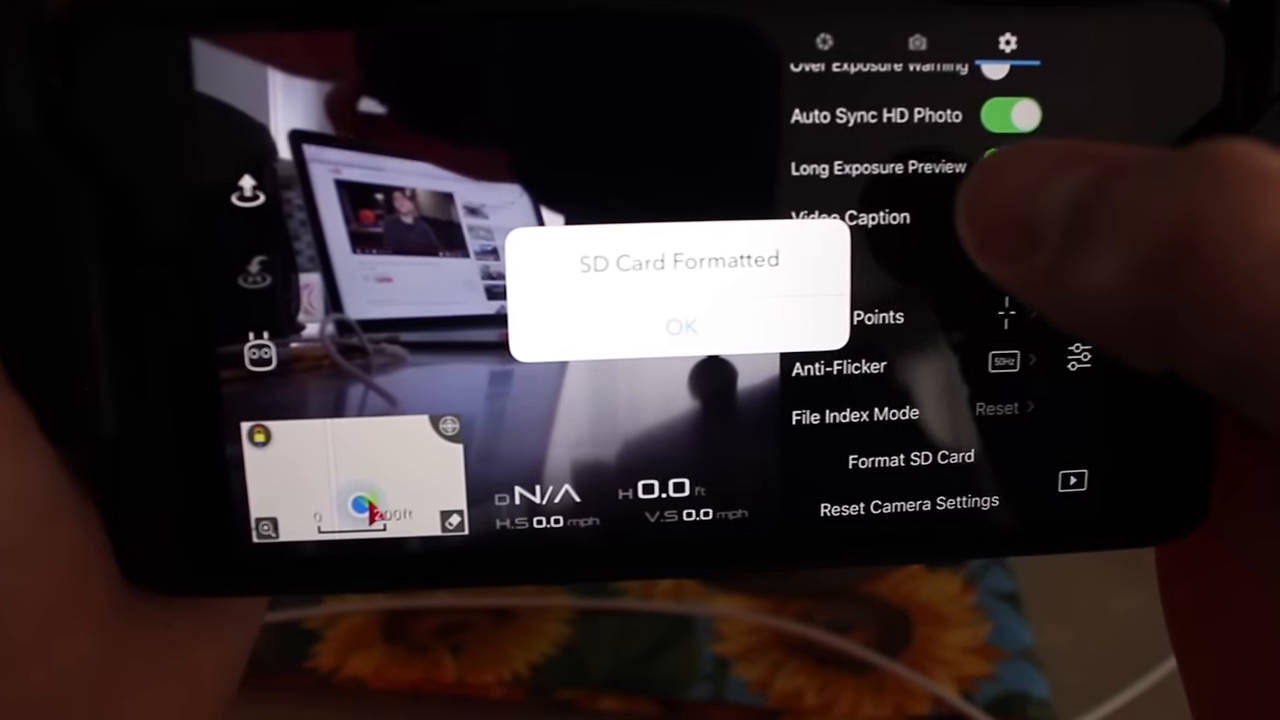
{"action": "left_click", "coordinate": [681, 327]}
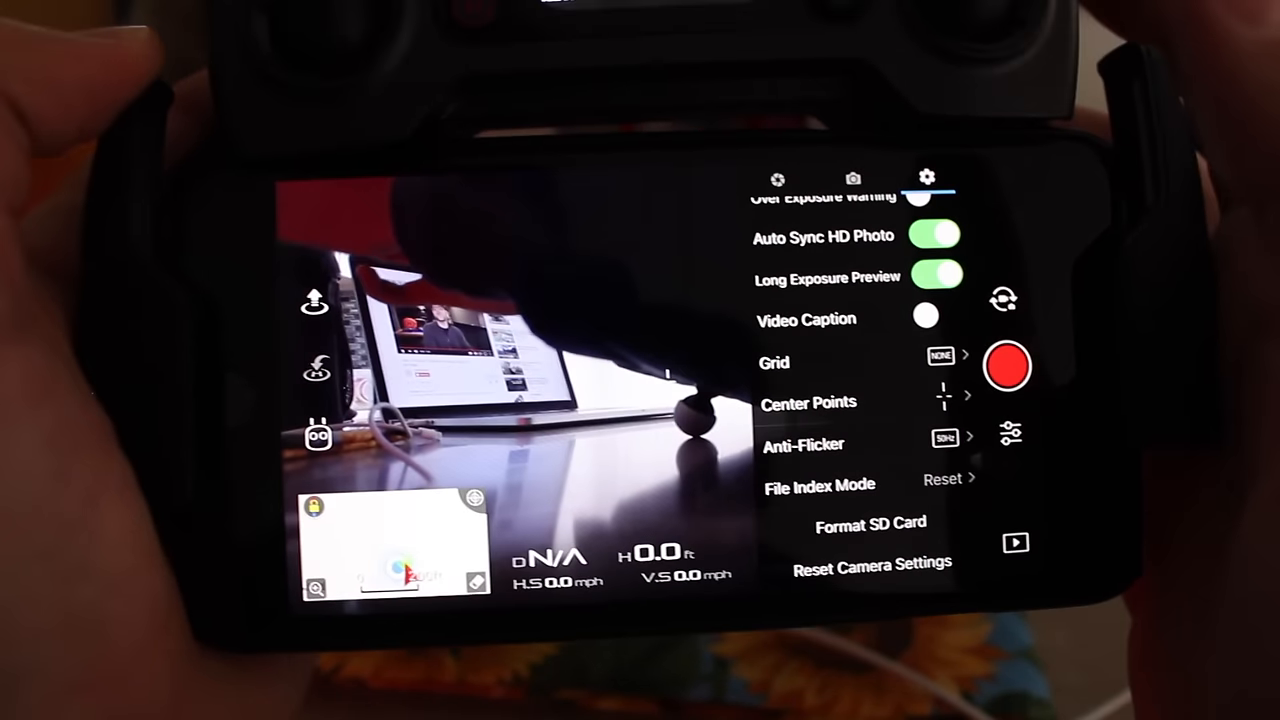